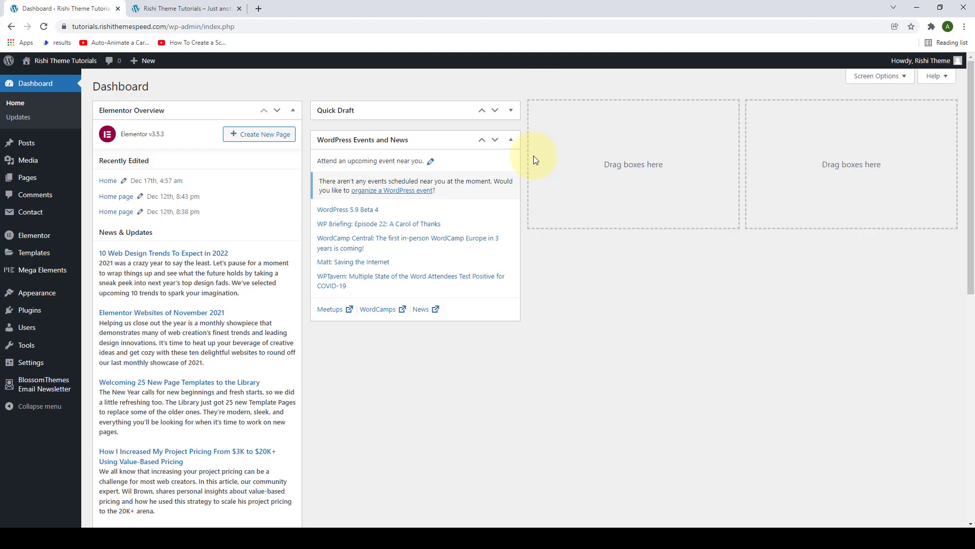
mouse_move(477, 190)
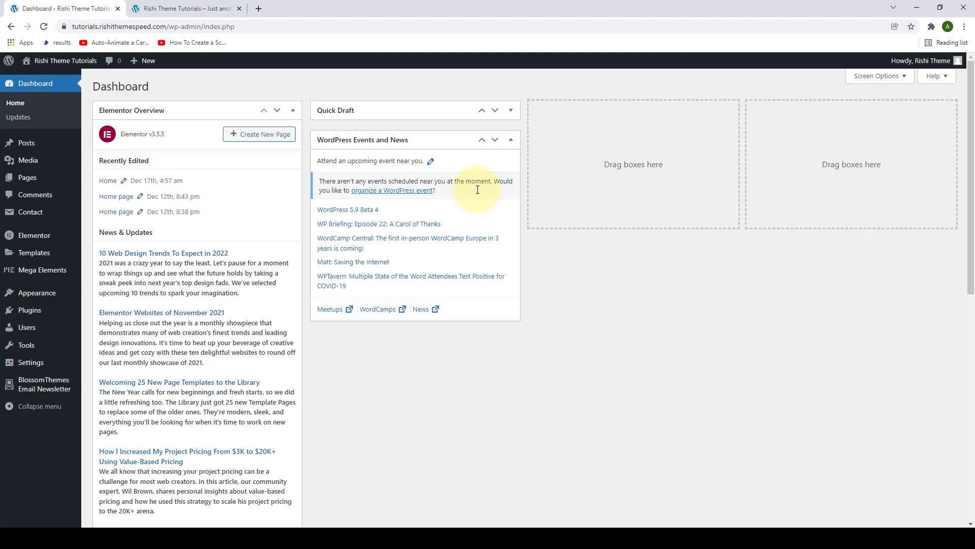
- Go to Appearance > Rishi Theme to reach the theme's dashboard page
left_click(33, 292)
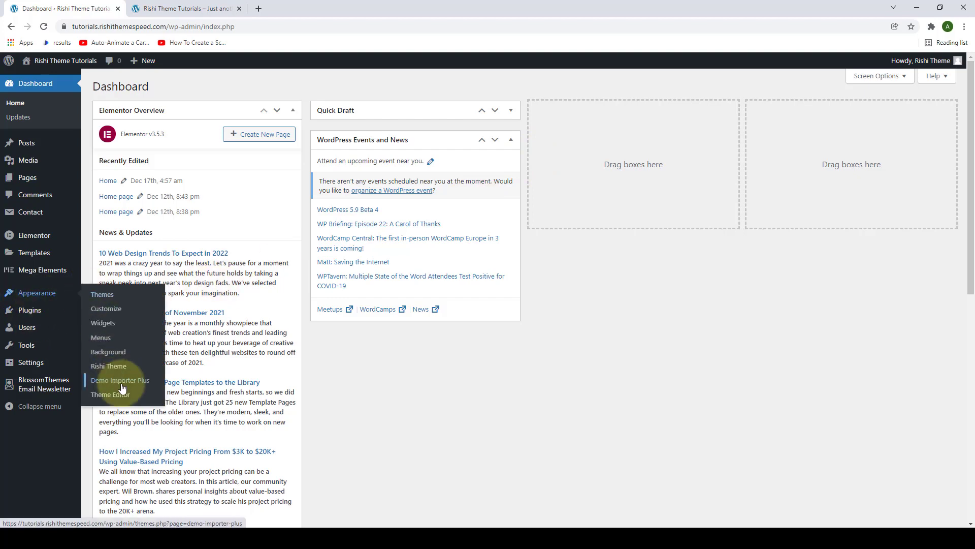
left_click(109, 366)
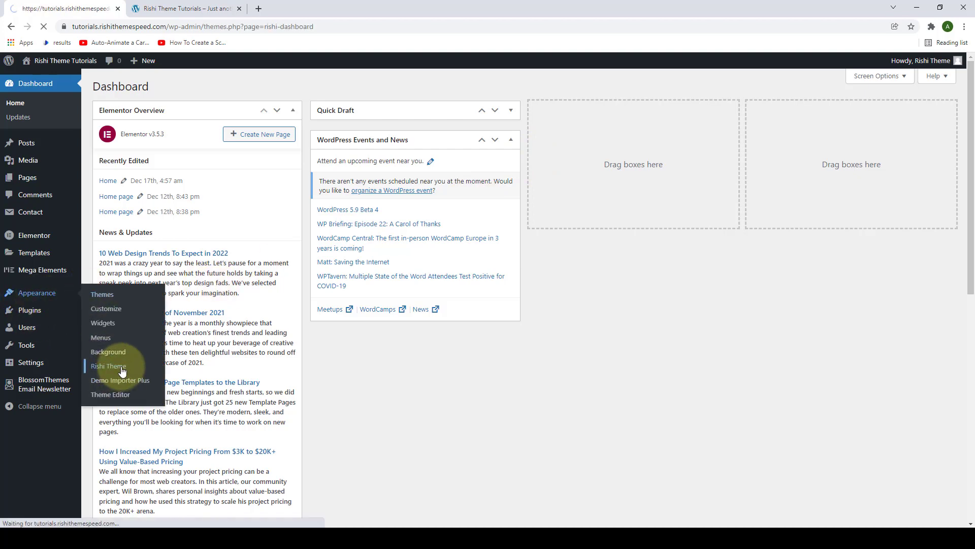
- Activate the Performance extension on the Extensions tab and start its Configure page in a new tab
left_click(108, 366)
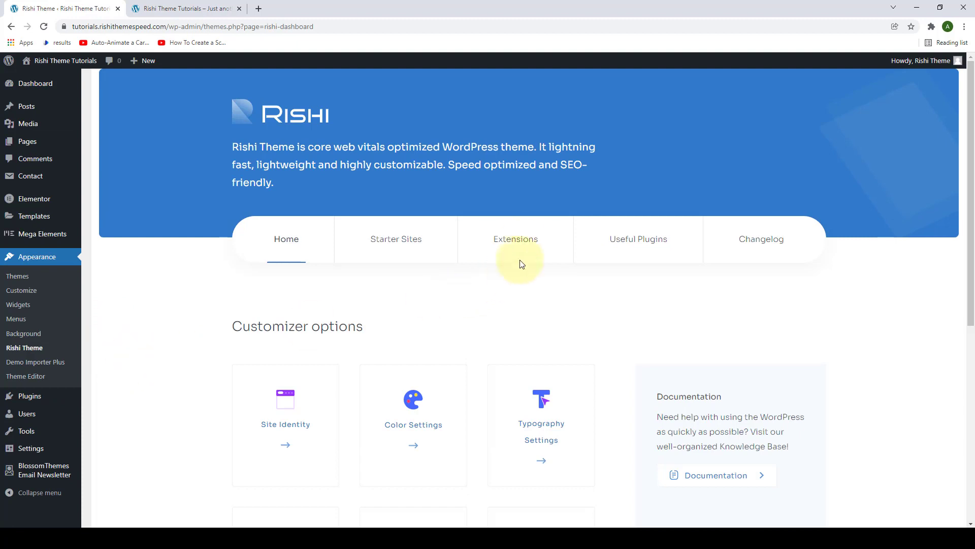
left_click(519, 239)
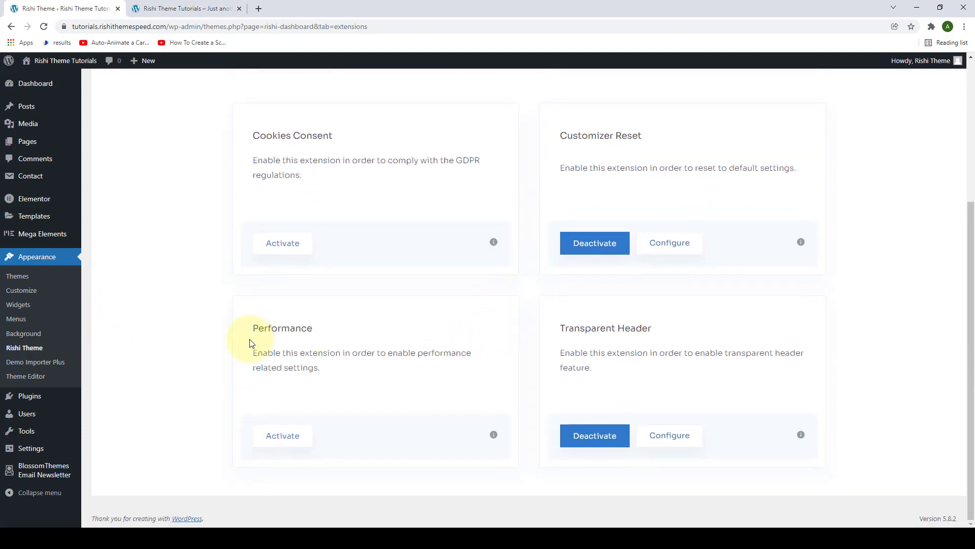
mouse_move(292, 363)
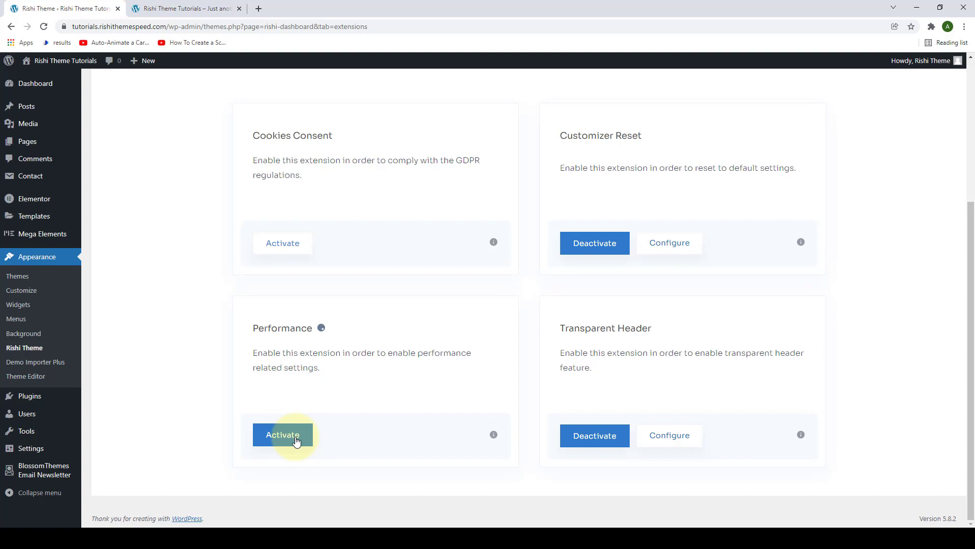
left_click(283, 434)
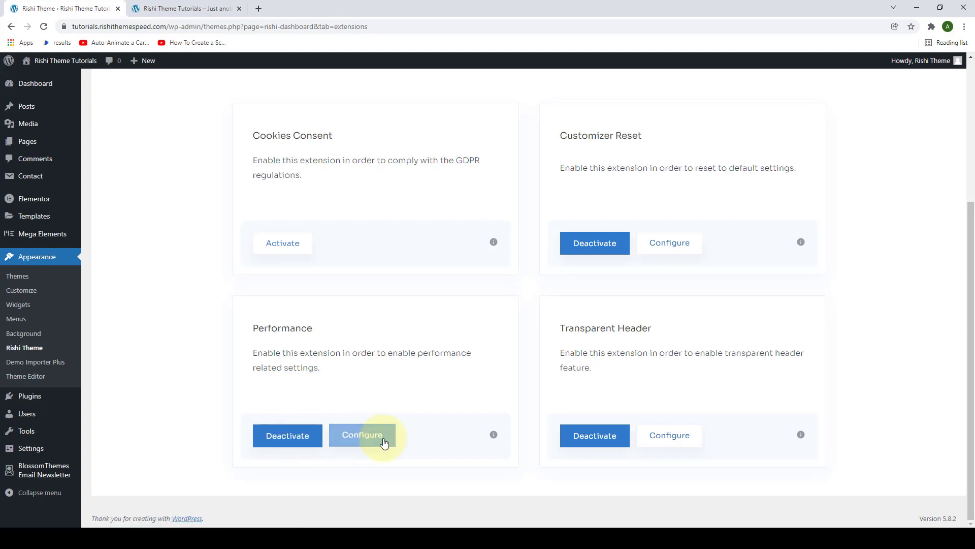
left_click(362, 435)
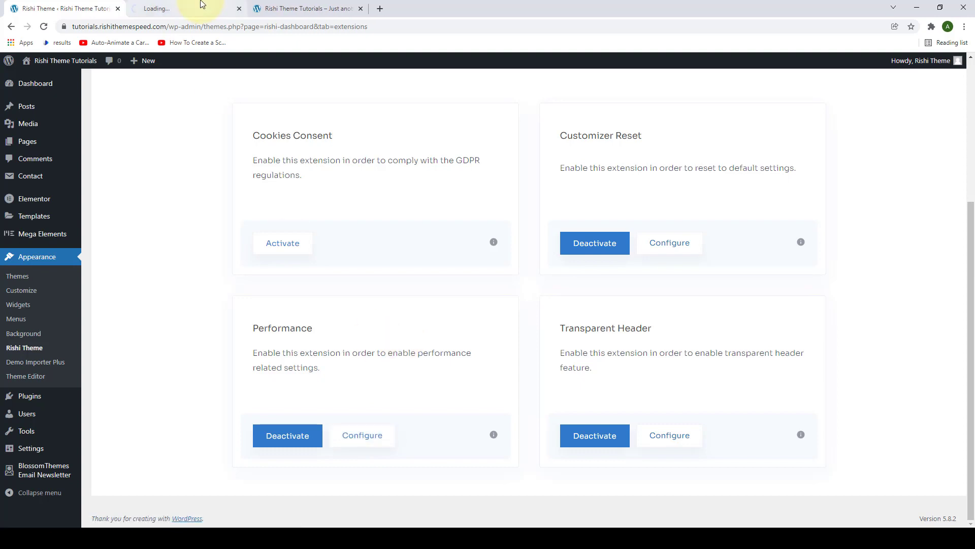
- Reach the Performance settings panel in the Customizer via its Extensions section
left_click(362, 435)
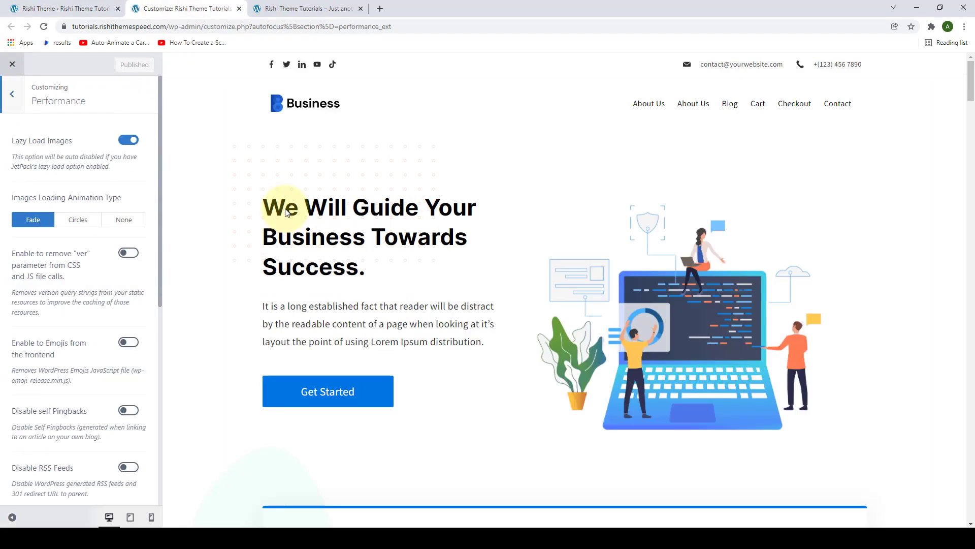
mouse_move(162, 150)
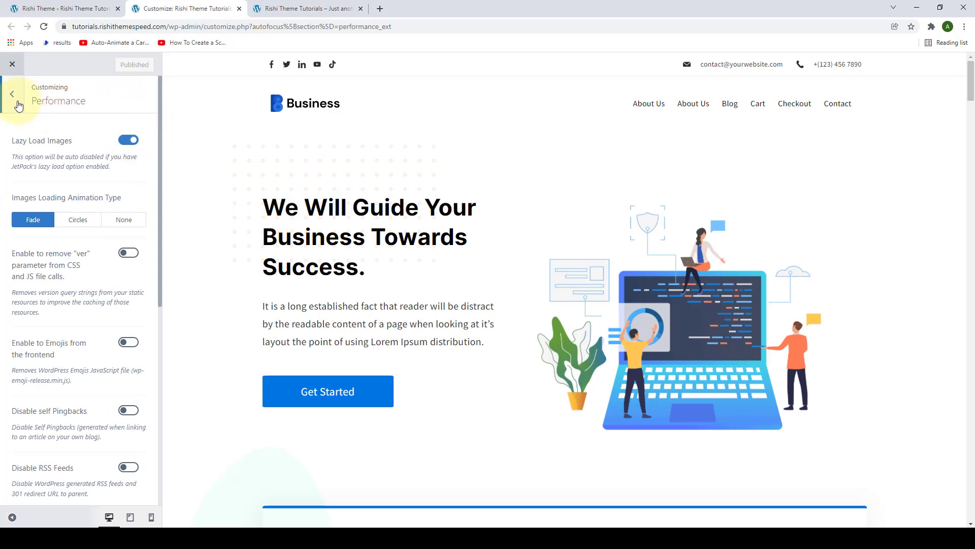
left_click(18, 94)
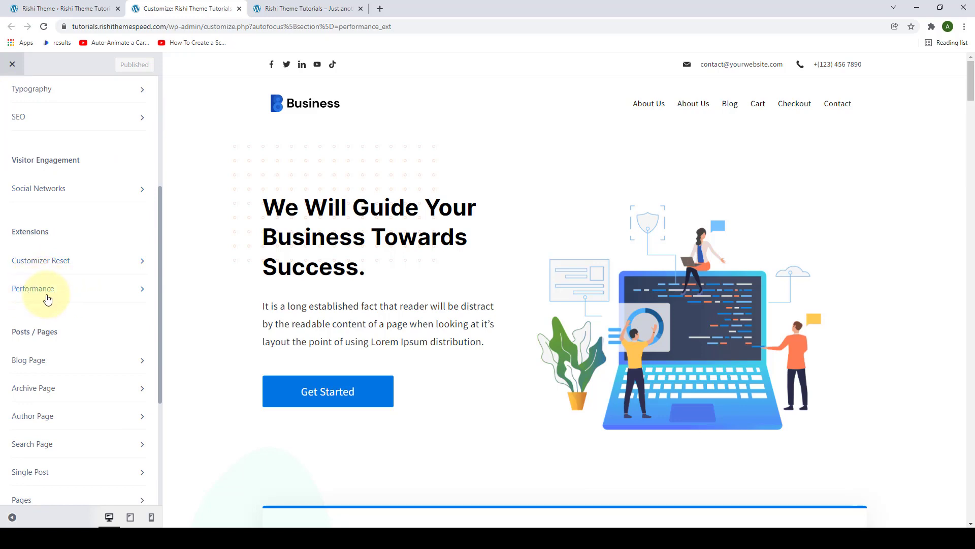
mouse_move(29, 249)
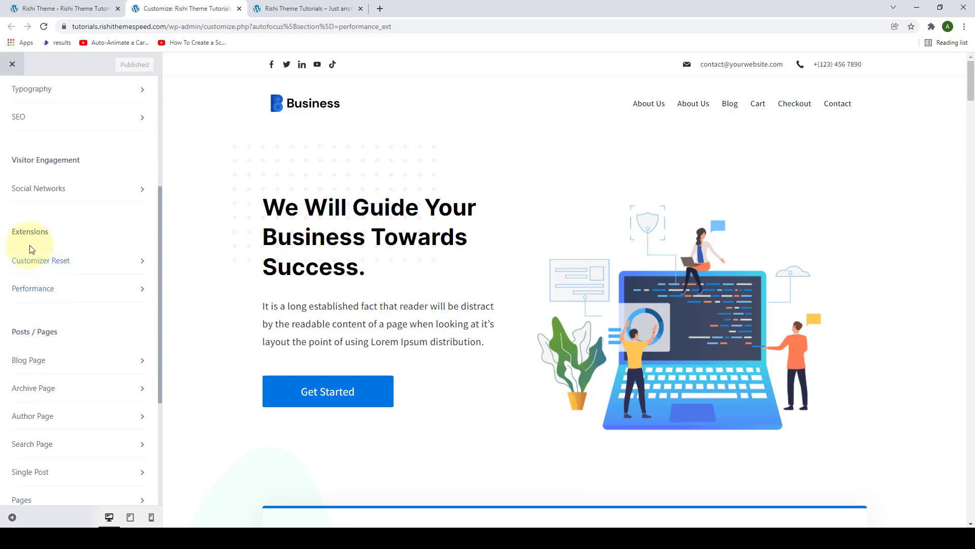
mouse_move(65, 291)
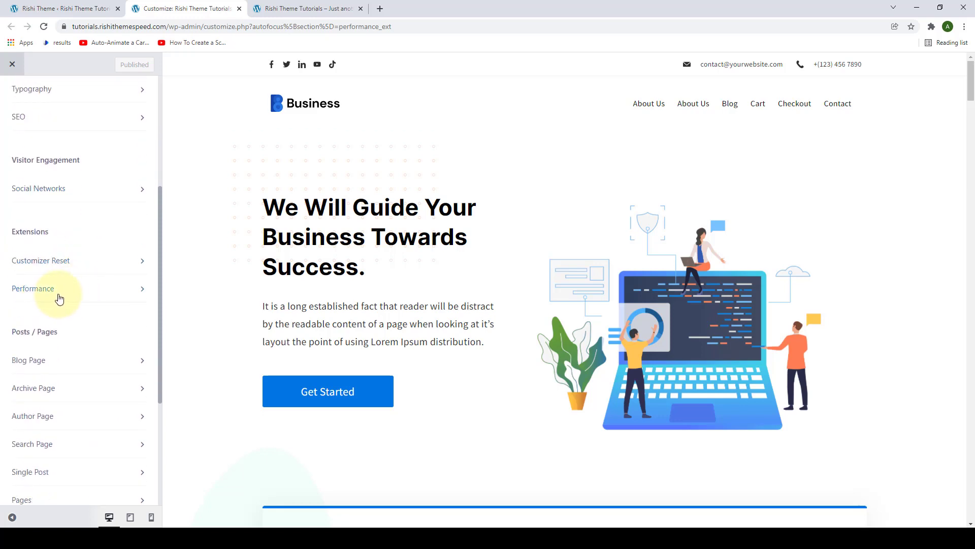
mouse_move(132, 294)
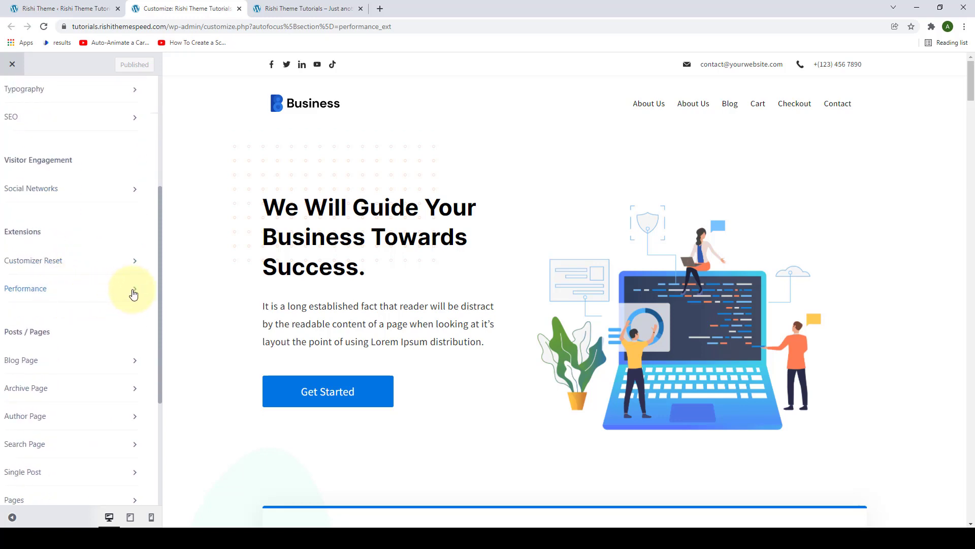
left_click(26, 287)
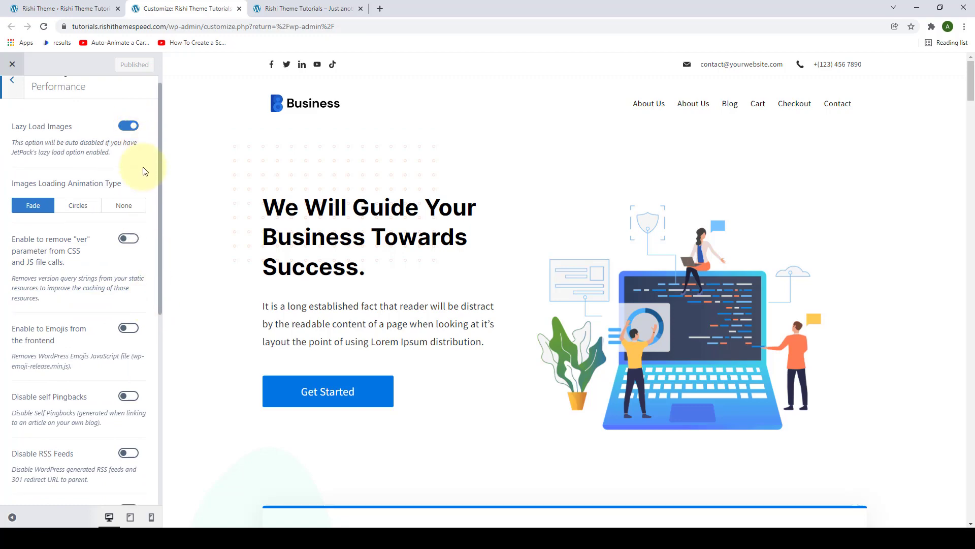
scroll("down", 3)
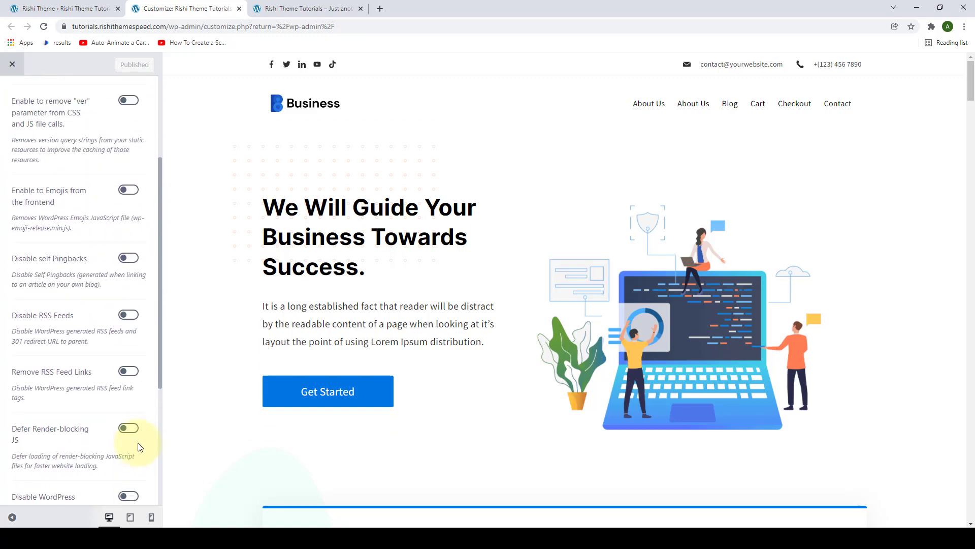
scroll("up", 3)
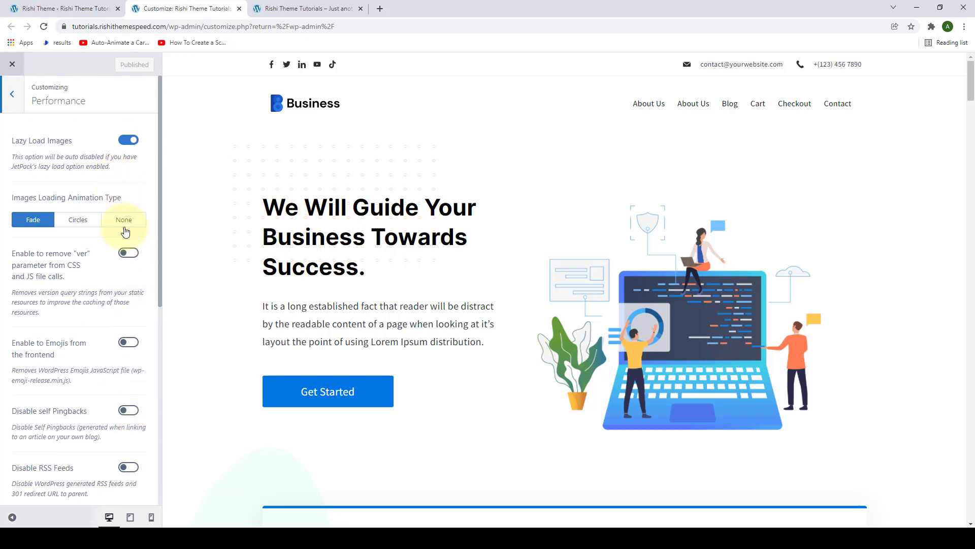
mouse_move(74, 428)
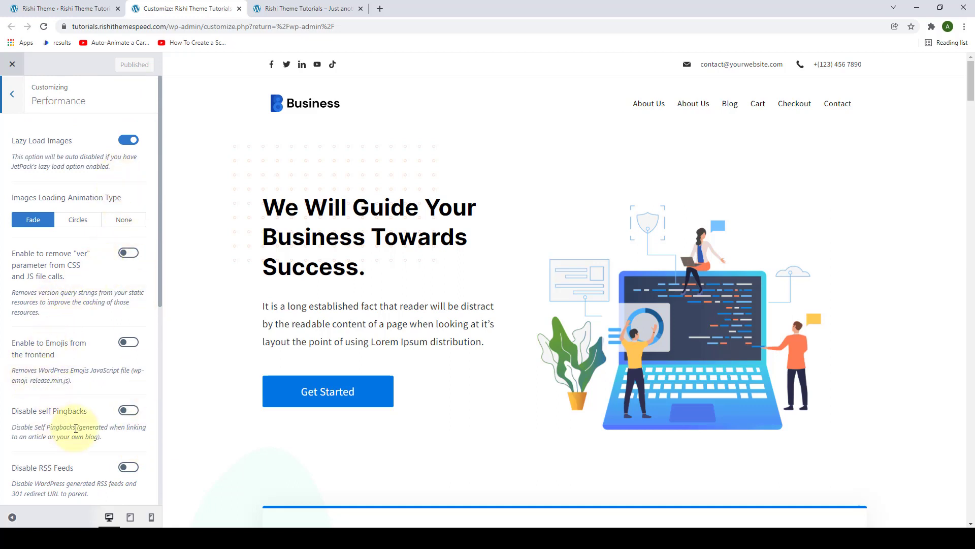
scroll("down", 3)
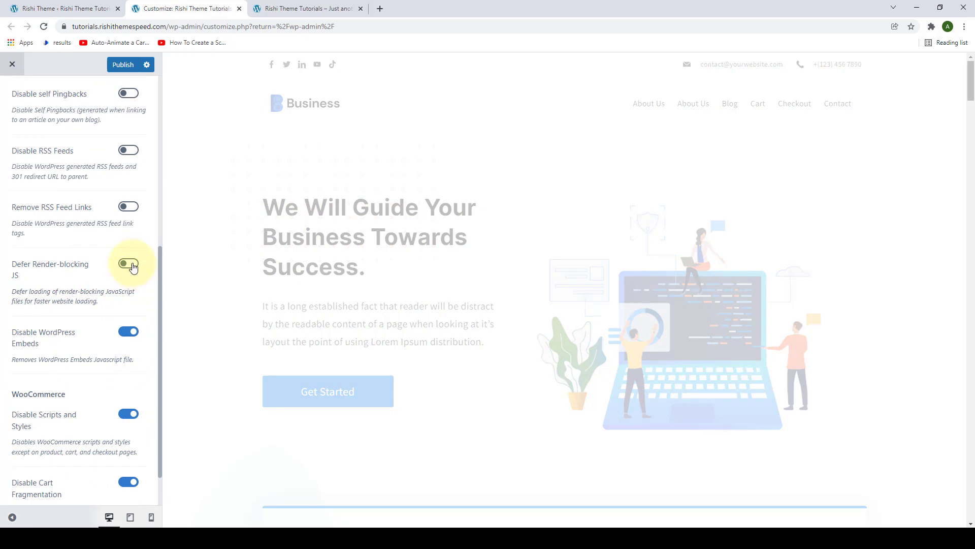
- Publish the enabled Performance options, including the WooCommerce toggles
scroll("up", 3)
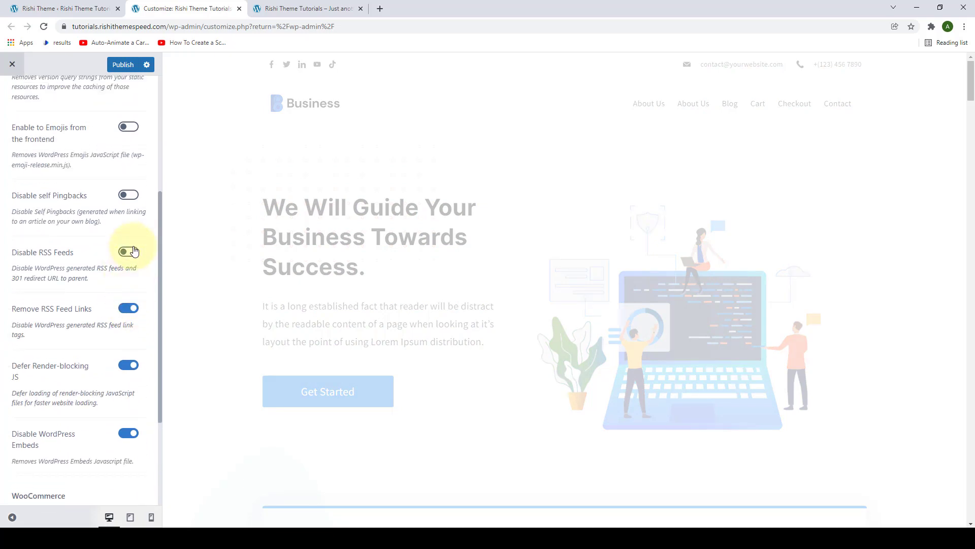
scroll("up", 3)
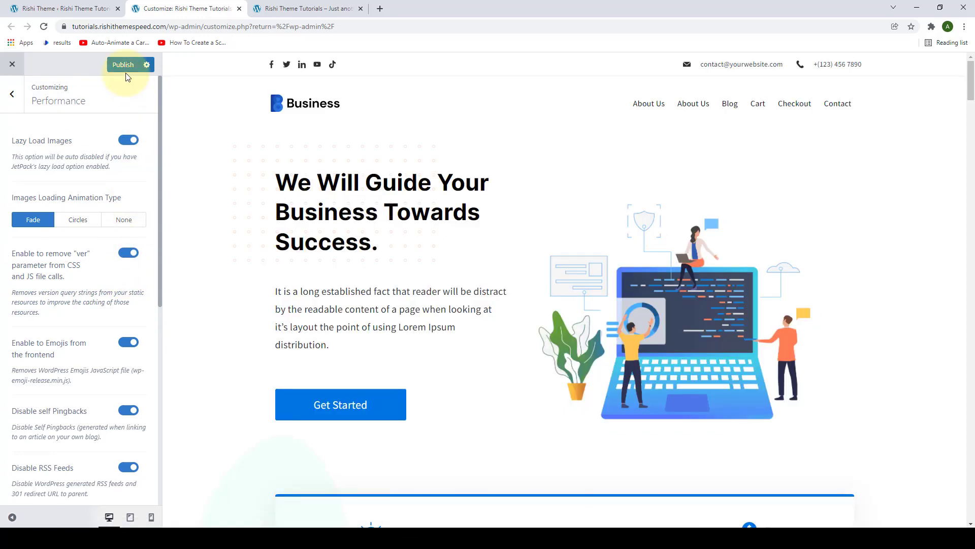
left_click(123, 64)
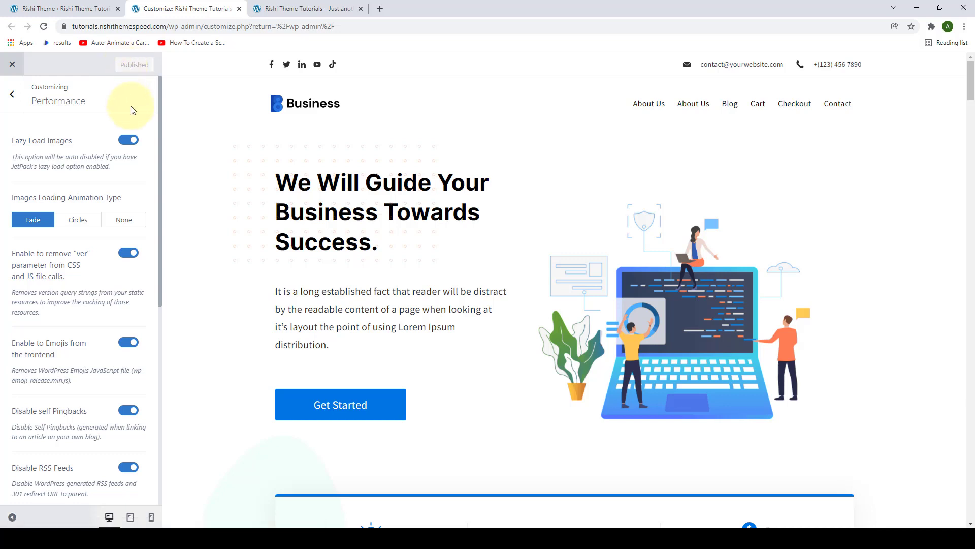